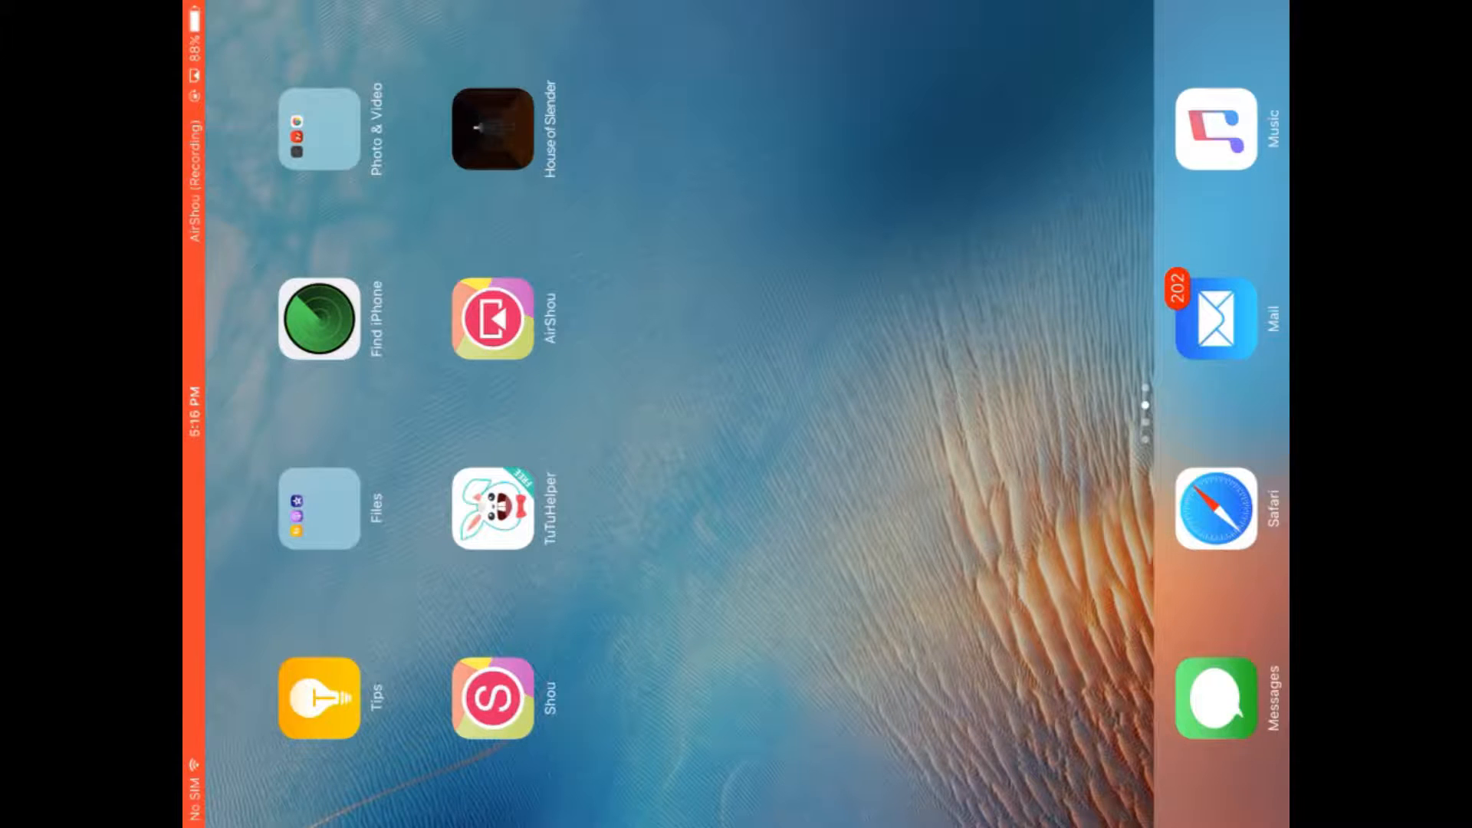
- Launch House of Slender from the iPad home screen to reach its title screen
click(492, 130)
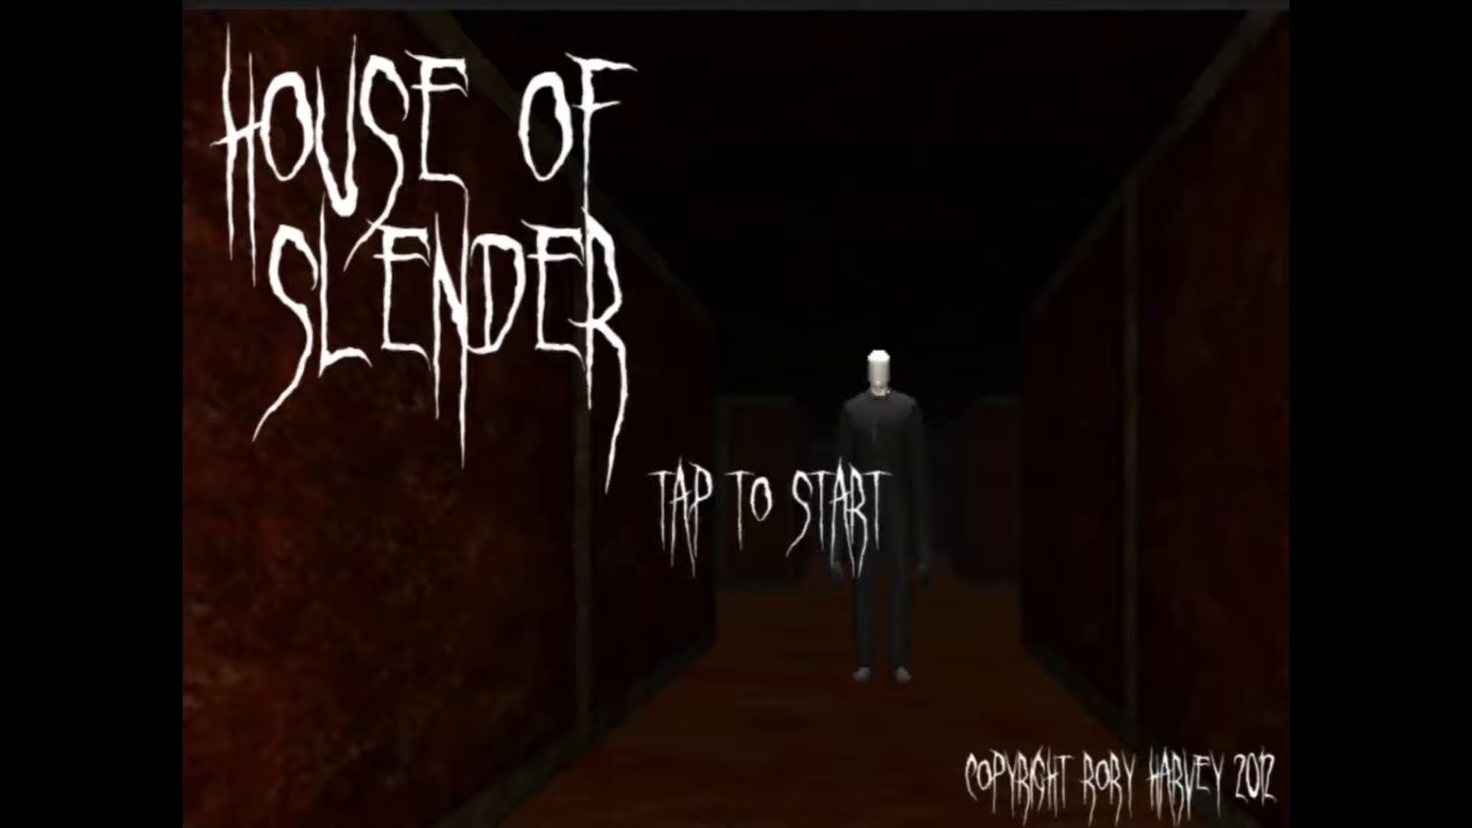
click(759, 488)
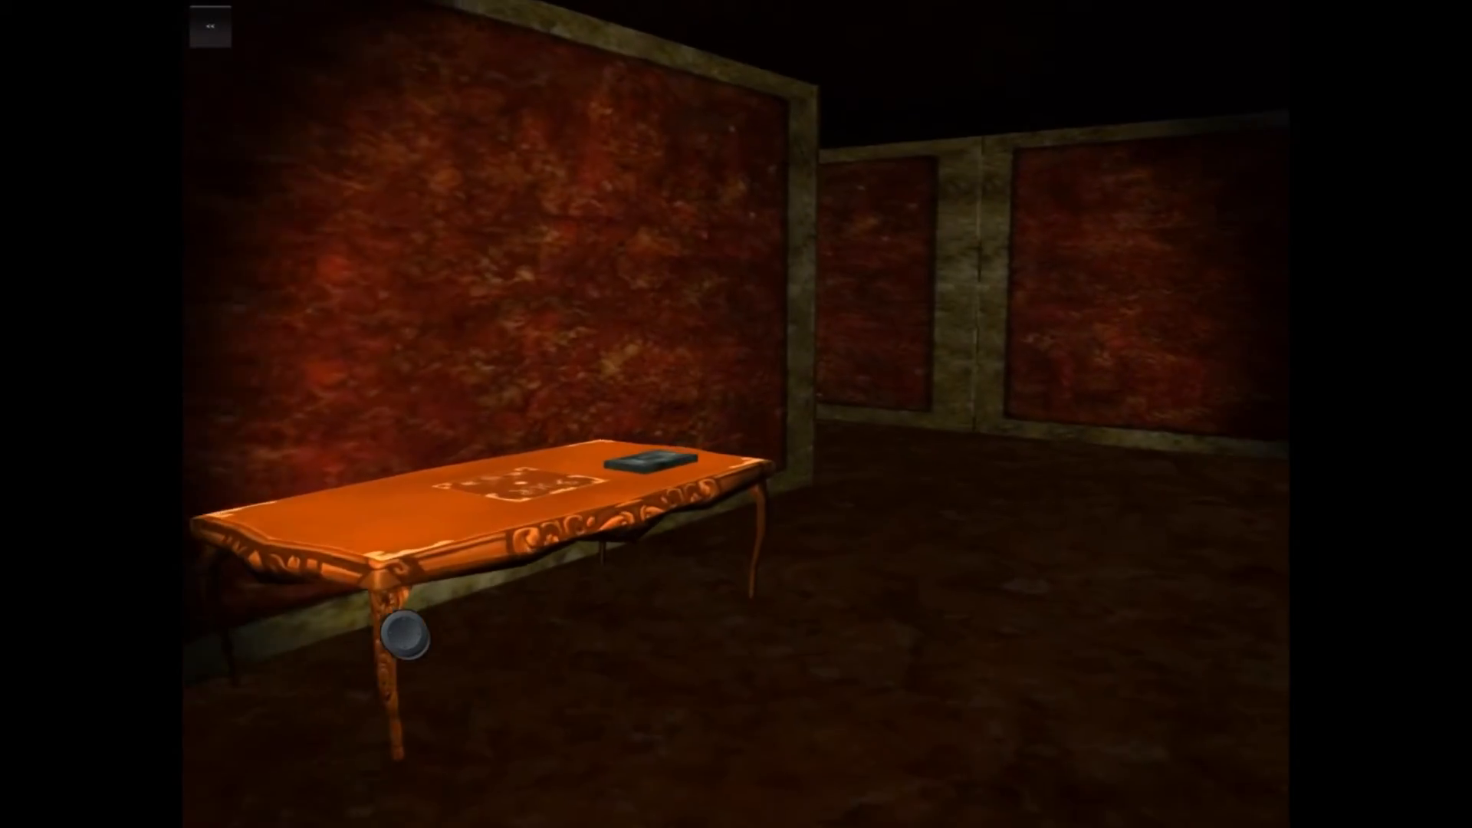
- Pick up the tape from the wooden table to get the found-a-tape message
click(649, 461)
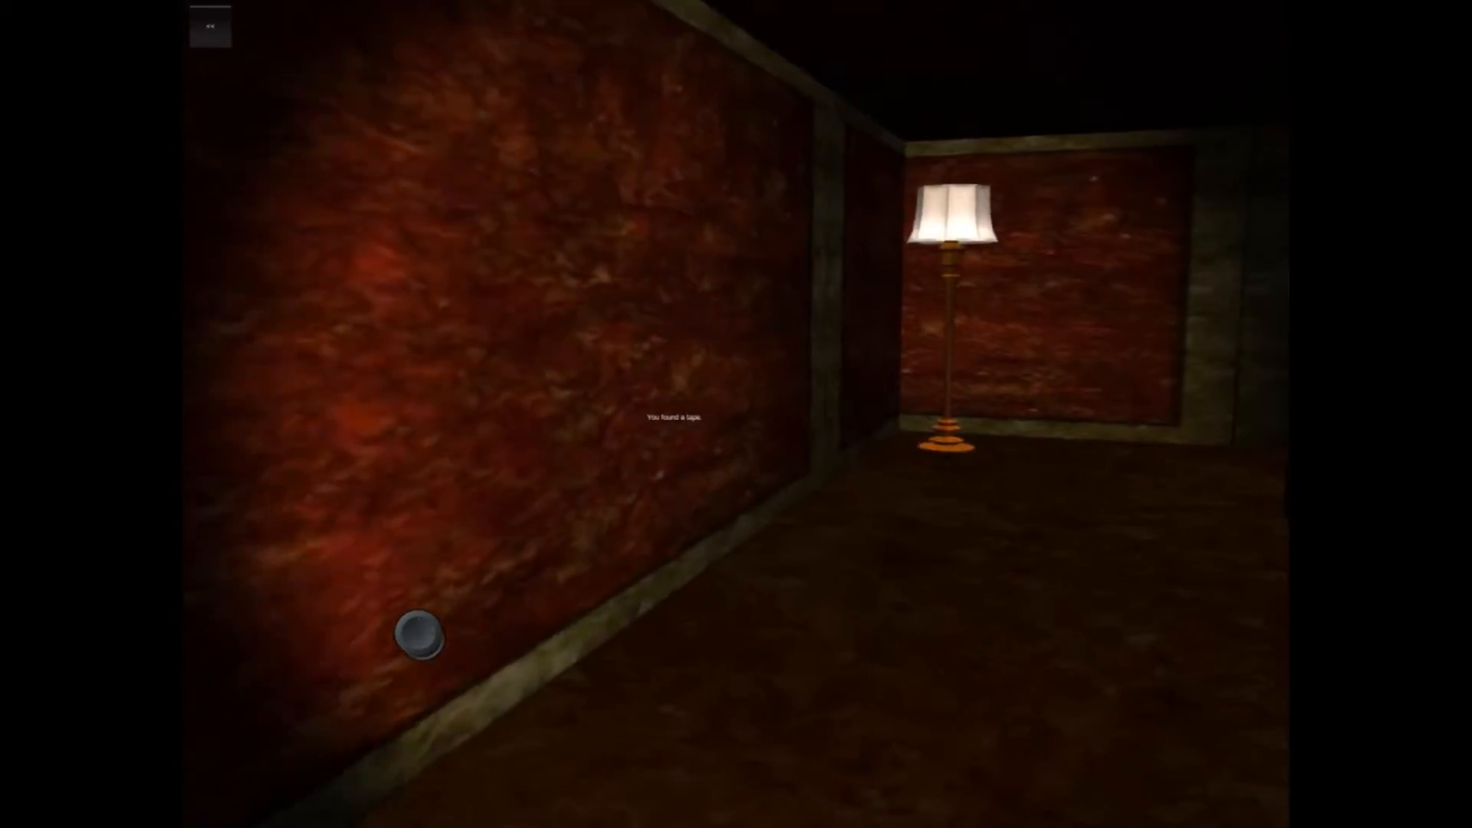
mouse_move(736, 414)
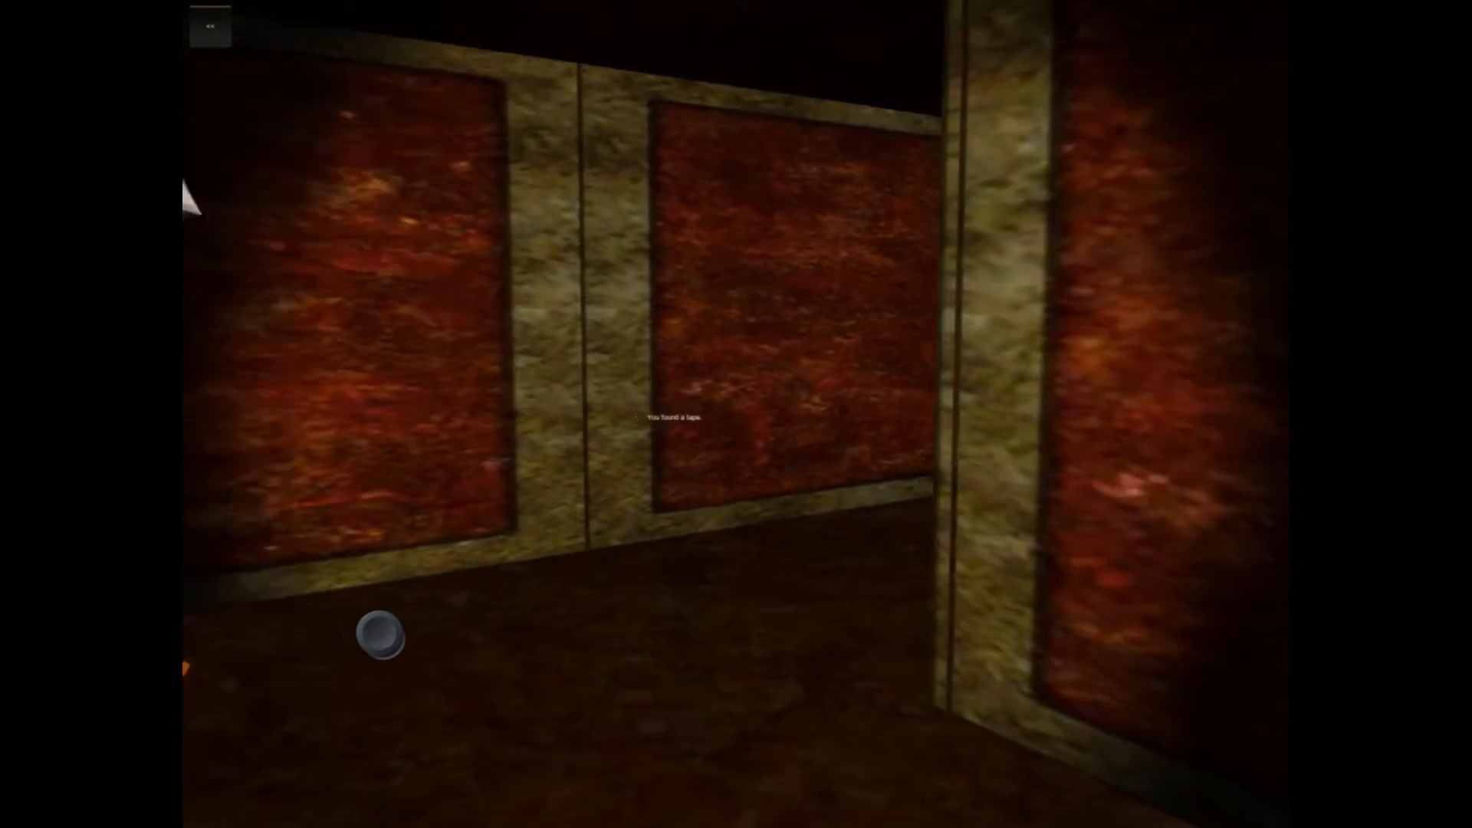